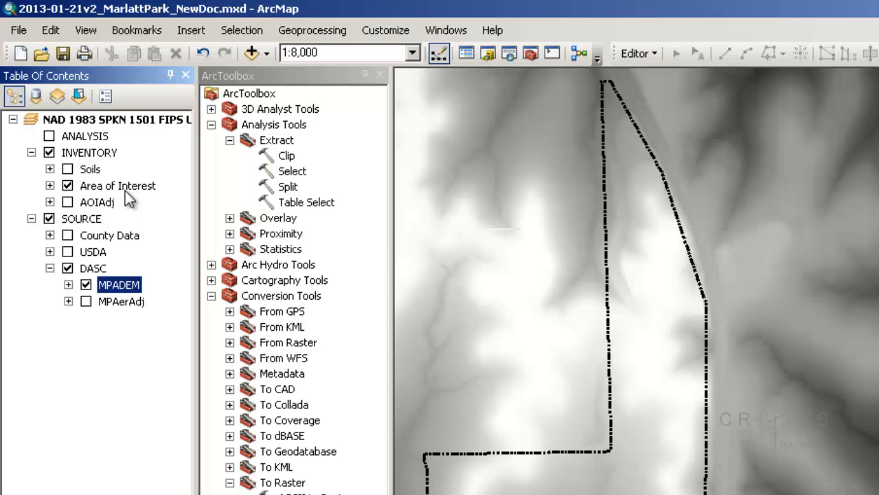
# - Select the park boundary graphic to use as the clipping extent
pyautogui.click(118, 186)
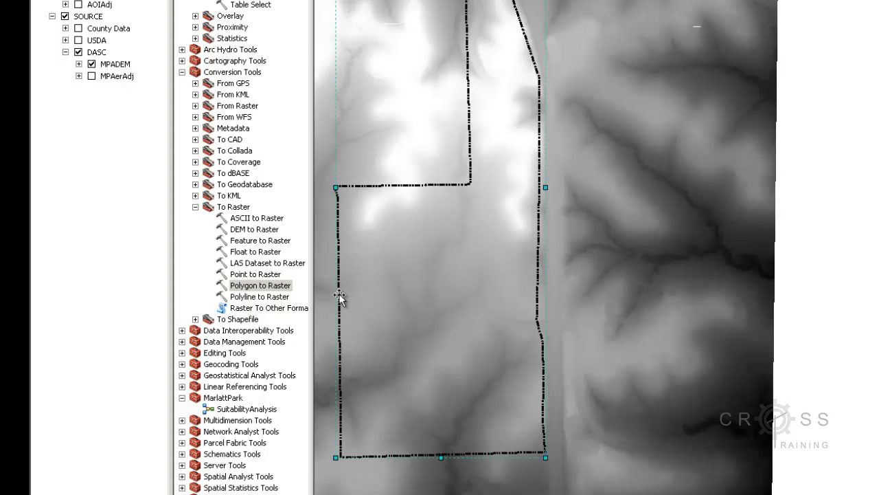
pyautogui.moveTo(459, 259)
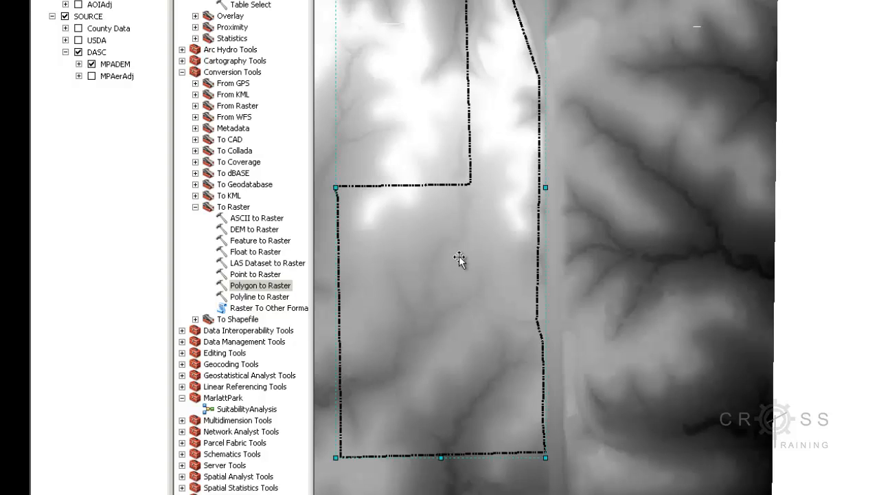
pyautogui.moveTo(381, 203)
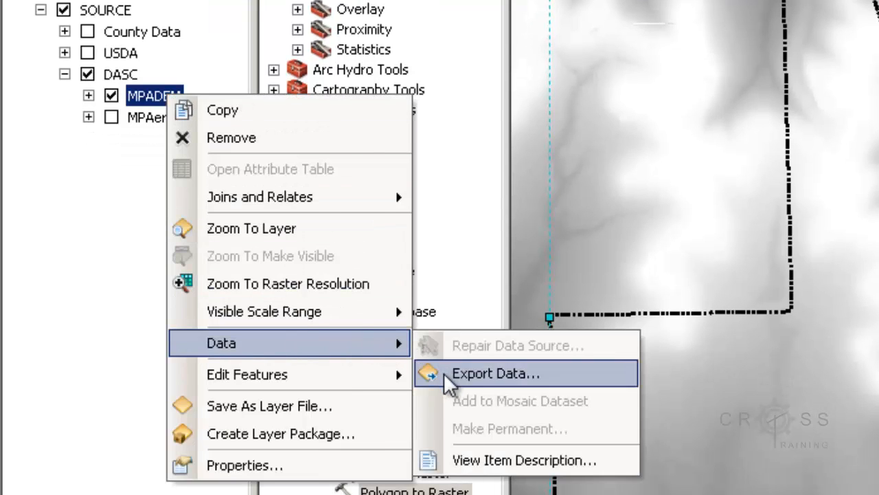
# - Bring up Export Raster Data for MPADEM with extent set to Selected Graphics (Clipping)
pyautogui.click(494, 374)
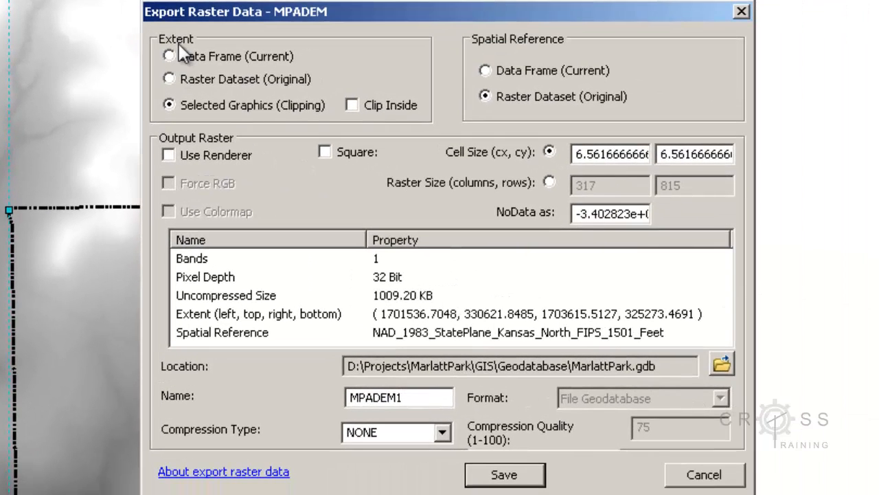
pyautogui.moveTo(217, 118)
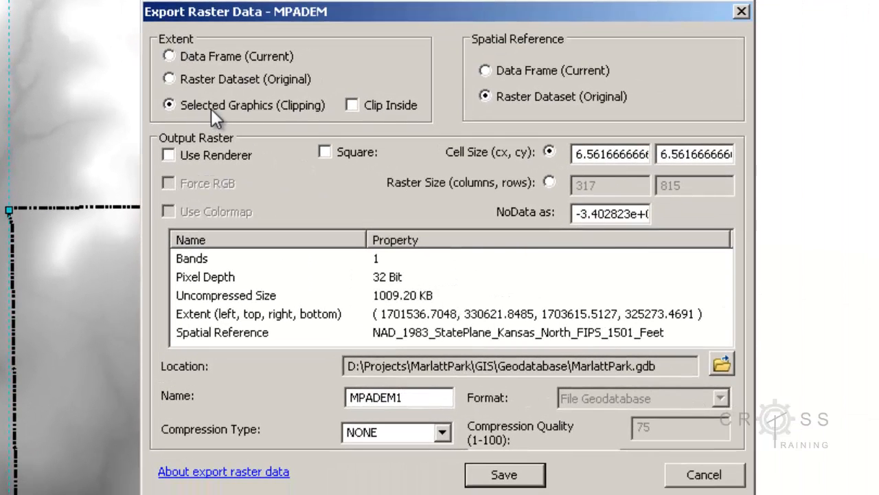
pyautogui.moveTo(296, 113)
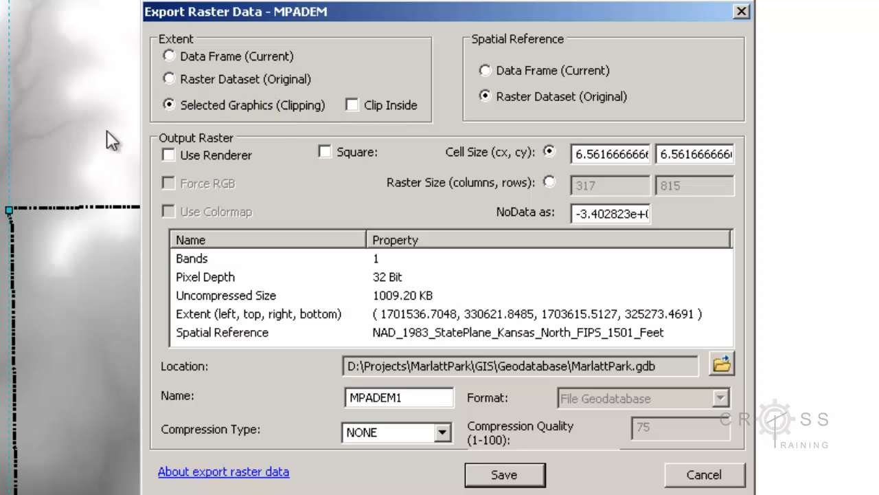
pyautogui.moveTo(494, 93)
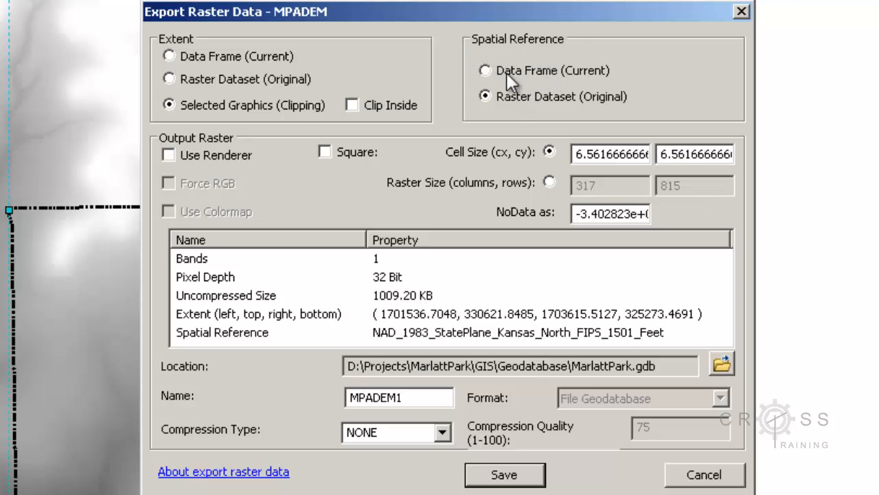
pyautogui.moveTo(491, 61)
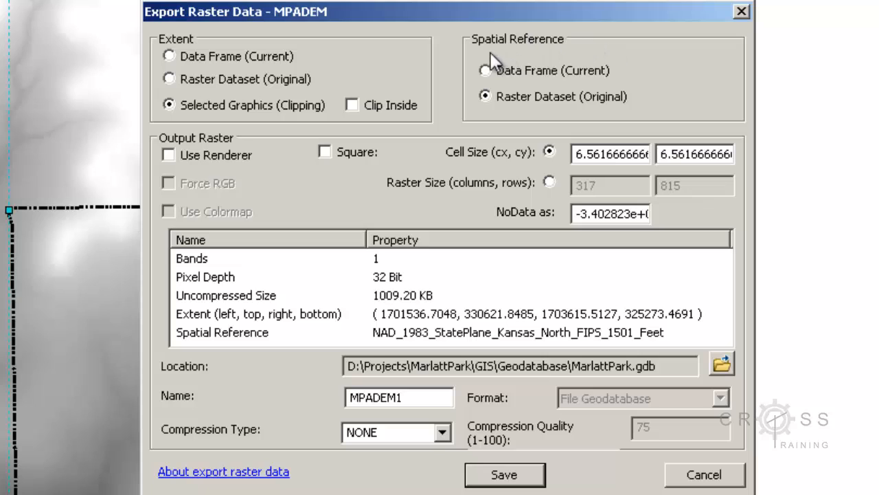
pyautogui.moveTo(519, 82)
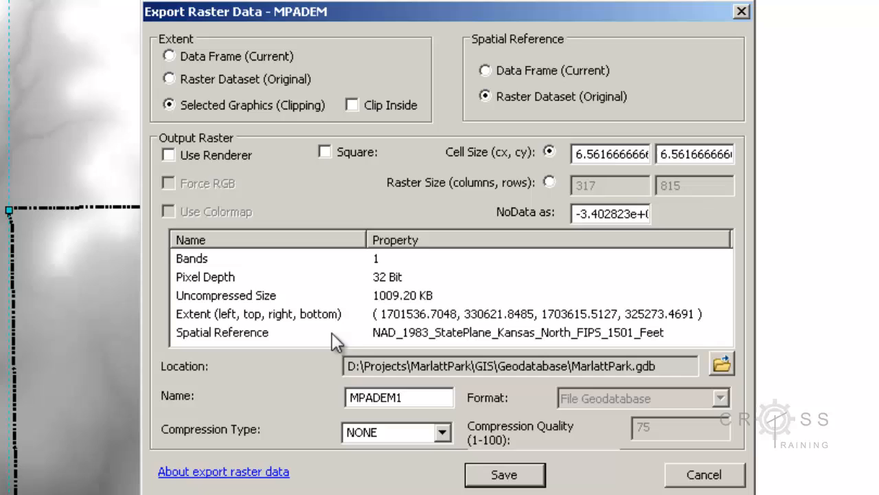
pyautogui.moveTo(478, 346)
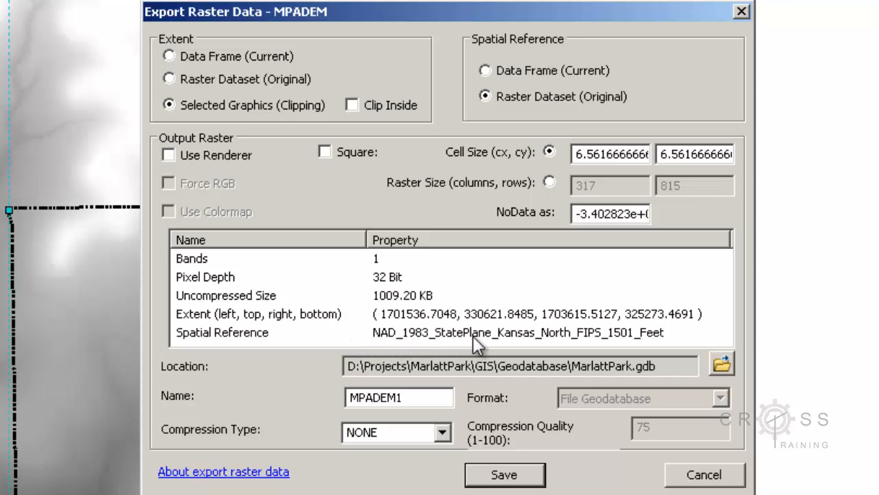
pyautogui.moveTo(602, 346)
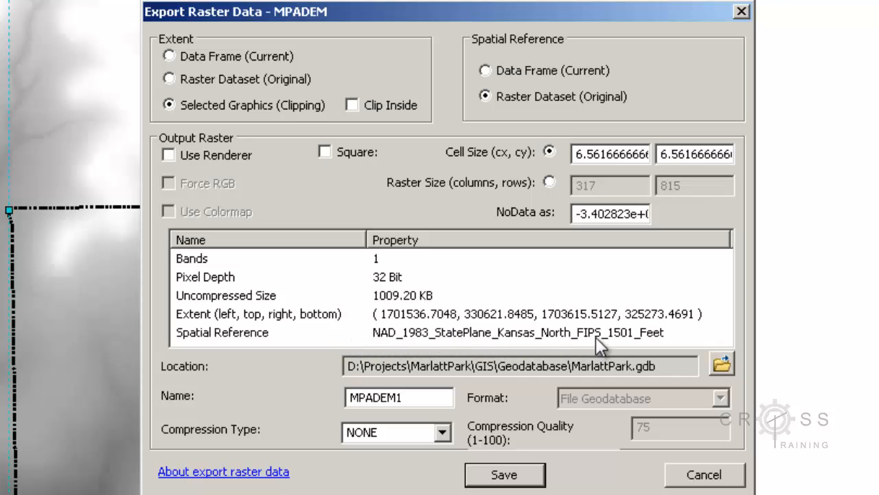
pyautogui.moveTo(671, 349)
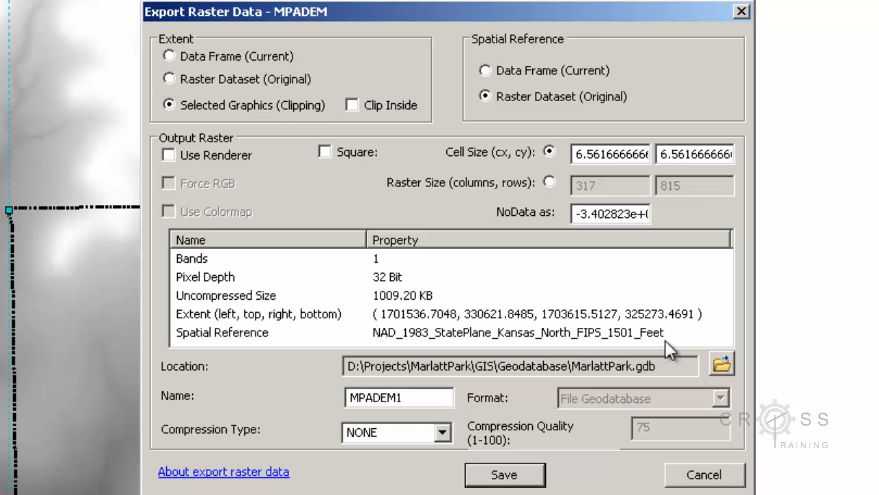
pyautogui.moveTo(426, 131)
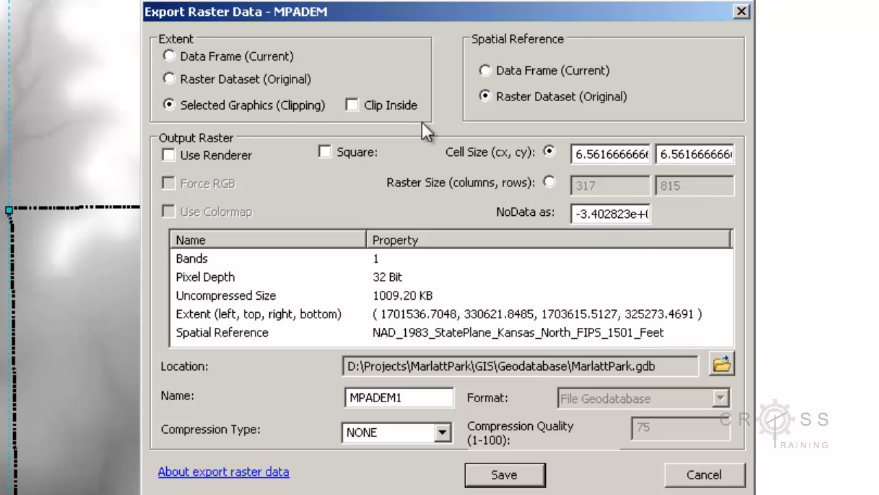
pyautogui.moveTo(377, 162)
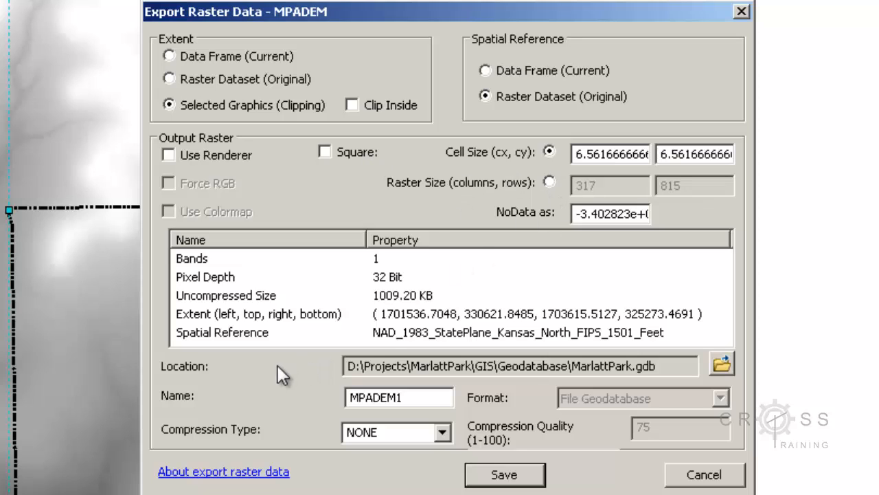
pyautogui.moveTo(615, 374)
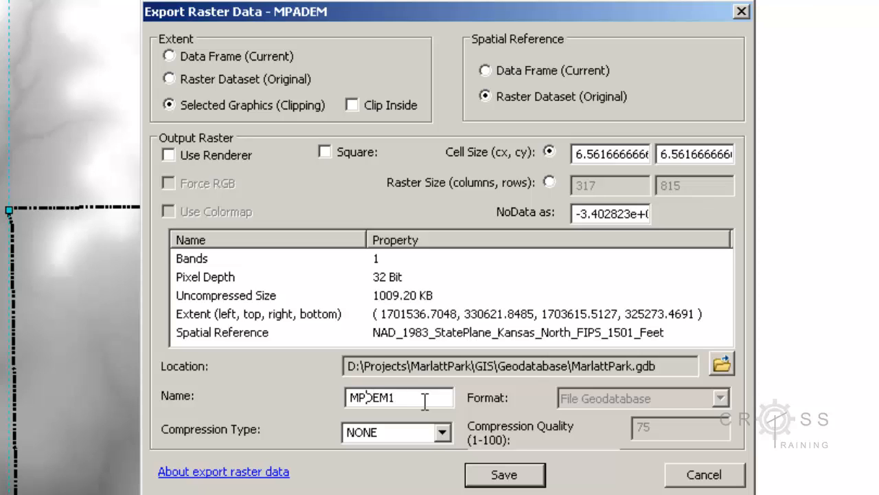
# - Name the output MPADEM and save it into the MarlattPark geodatabase
pyautogui.press('Backspace')
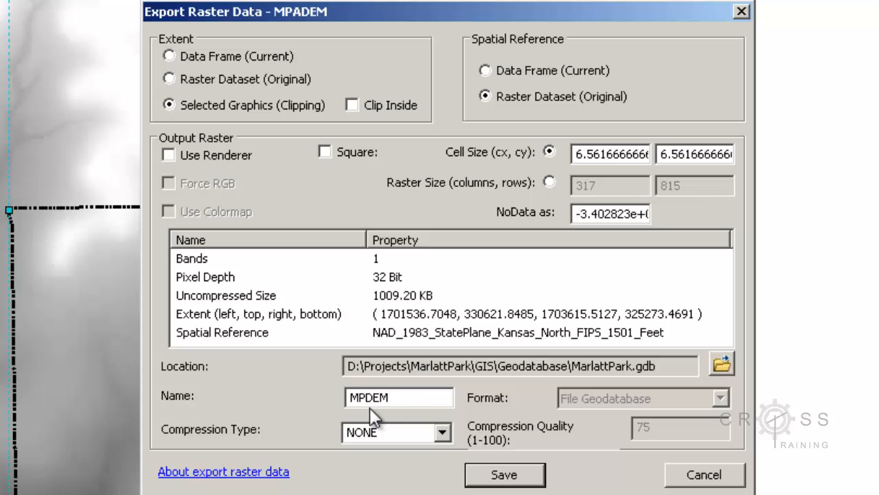
pyautogui.moveTo(529, 413)
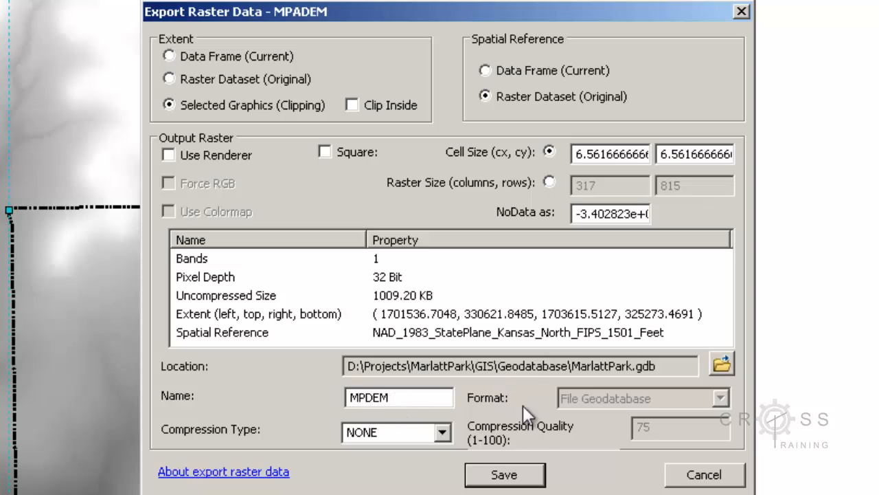
pyautogui.moveTo(506, 474)
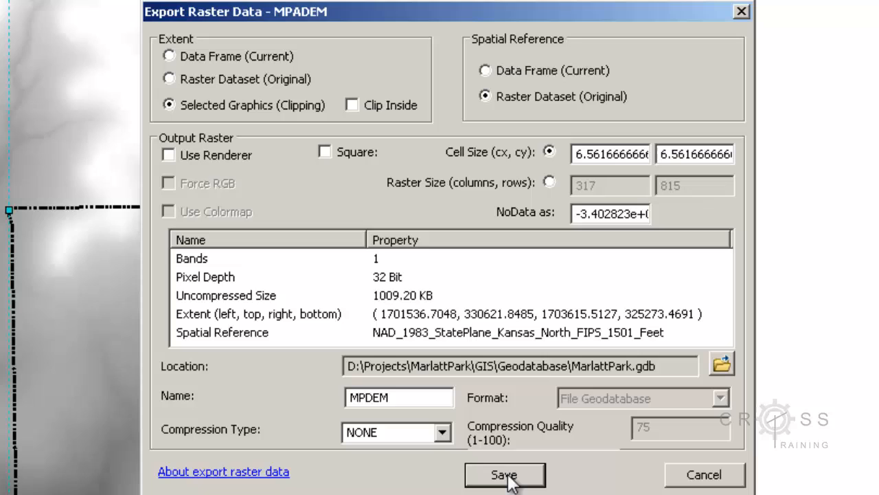
pyautogui.click(504, 476)
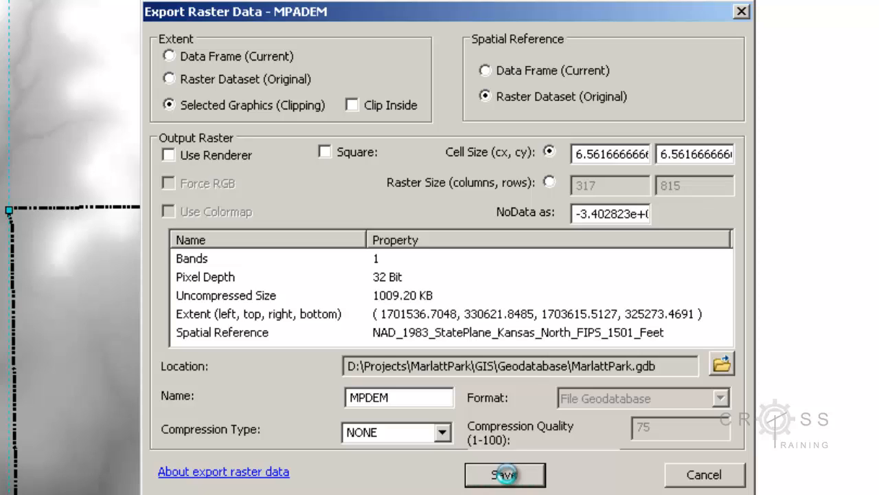
pyautogui.click(505, 474)
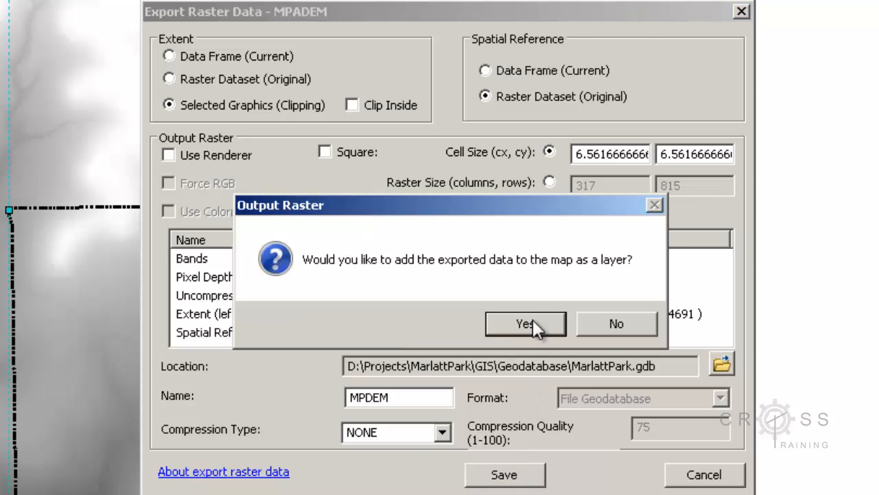
# - Add the exported MPADEM raster as a map layer and collapse the DASC group
pyautogui.click(525, 325)
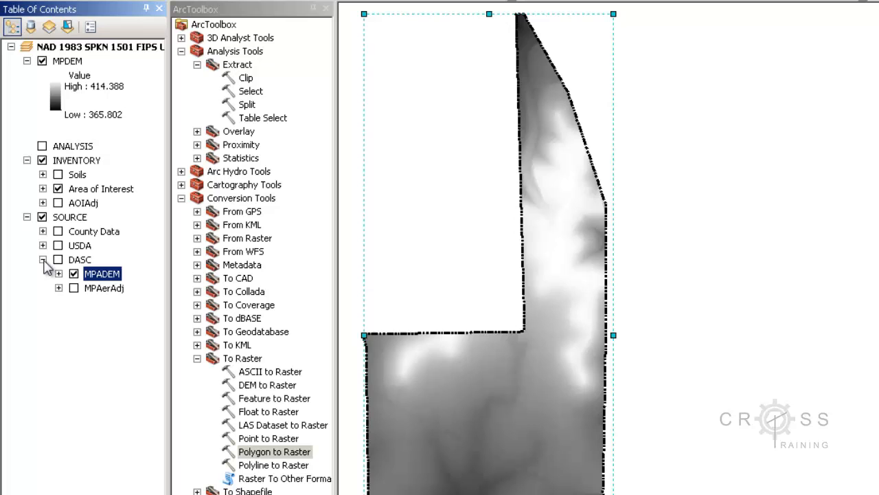
pyautogui.click(43, 260)
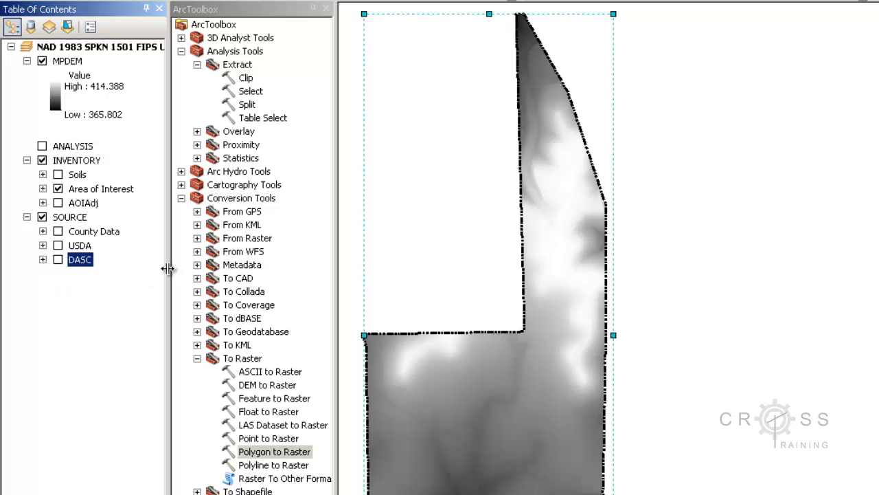
pyautogui.moveTo(305, 314)
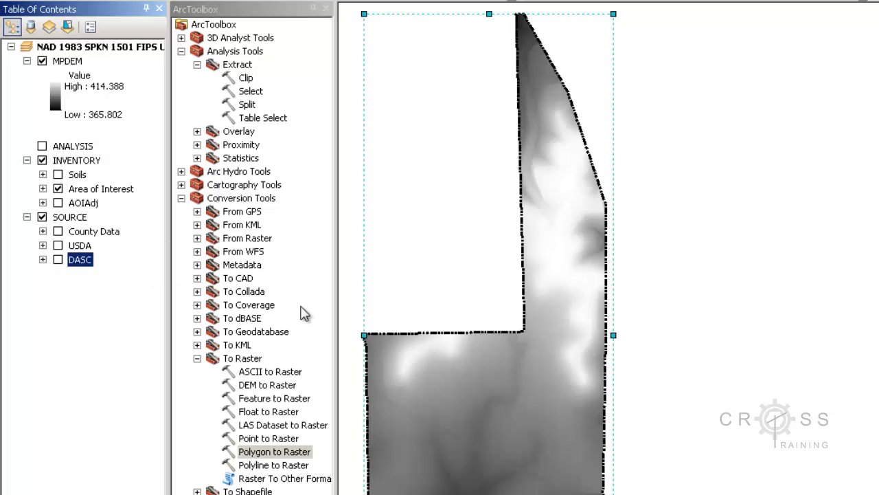